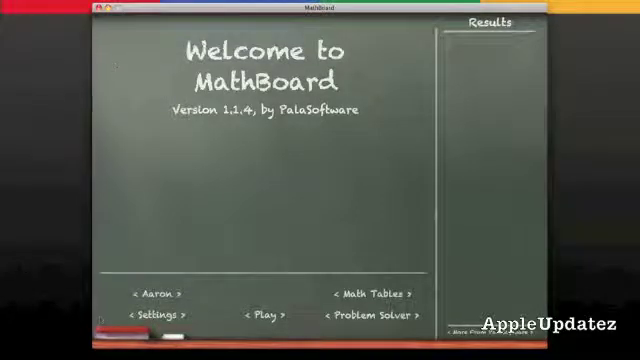
# Work through an addition with 14 in the Problem Solver step by step, then return to the welcome screen.
pyautogui.click(160, 316)
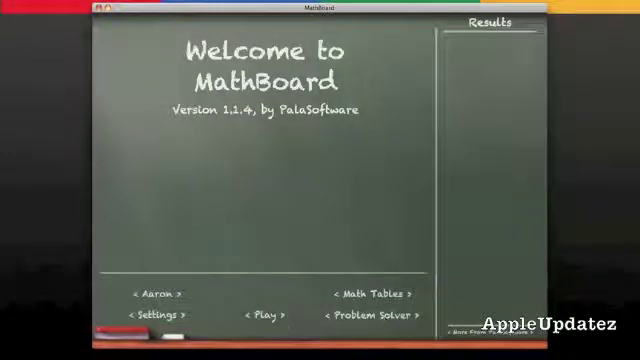
pyautogui.click(366, 318)
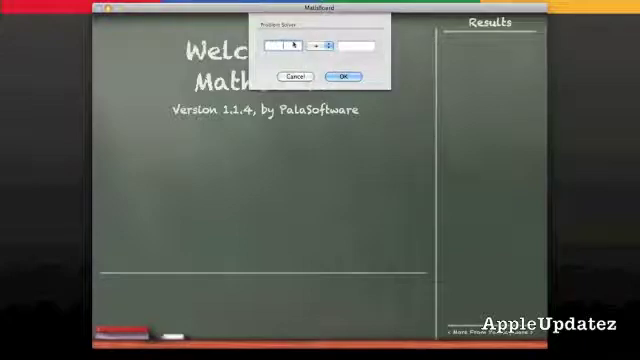
pyautogui.write('14')
pyautogui.click(356, 46)
pyautogui.write('45')
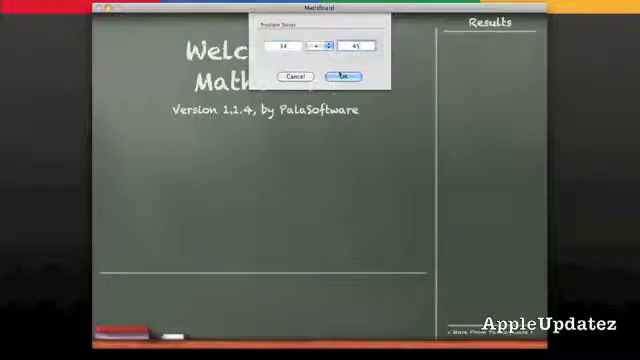
pyautogui.click(342, 76)
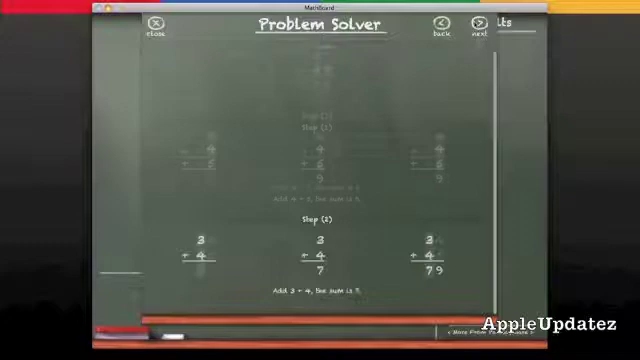
pyautogui.click(474, 24)
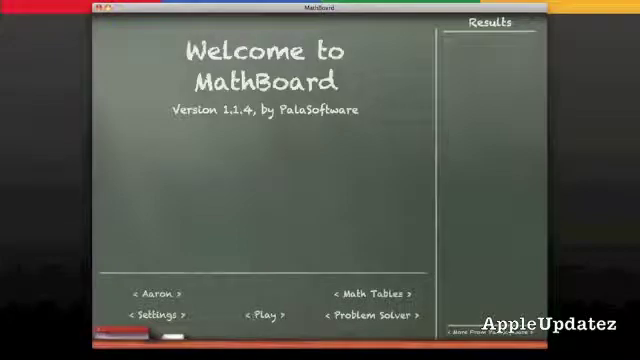
# Start the timed multiple-choice quiz and answer 33 + 20 with 53, advancing to 23 − 15.
pyautogui.click(362, 316)
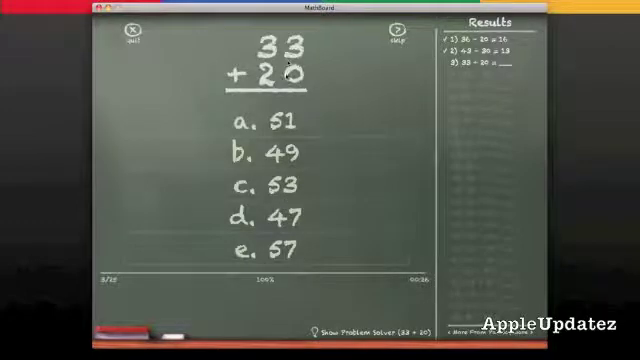
pyautogui.click(260, 188)
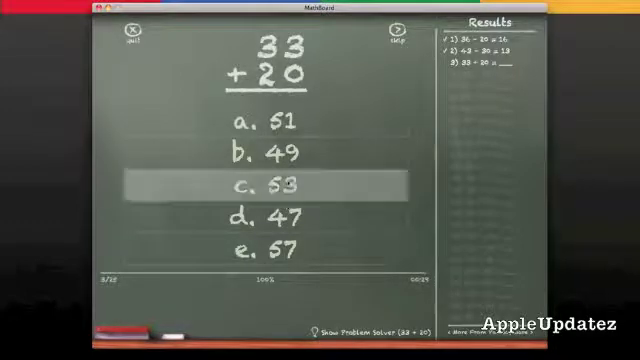
pyautogui.click(288, 188)
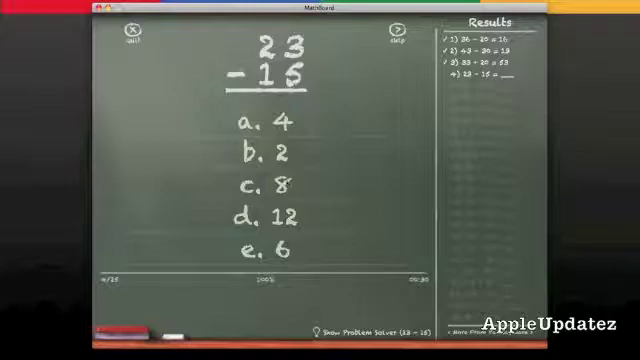